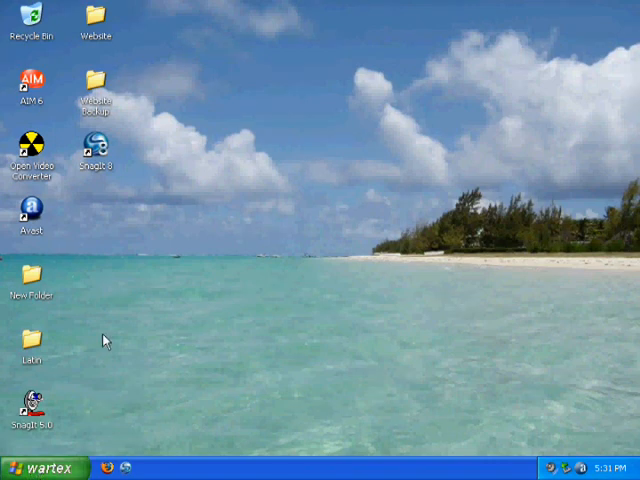
mouse_move(92, 210)
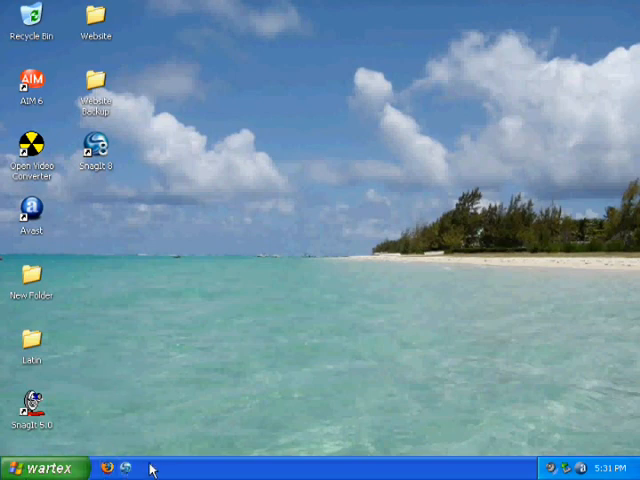
mouse_move(188, 318)
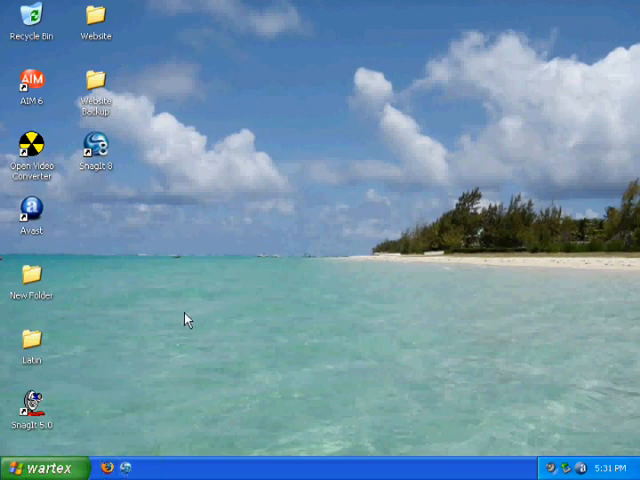
mouse_move(110, 204)
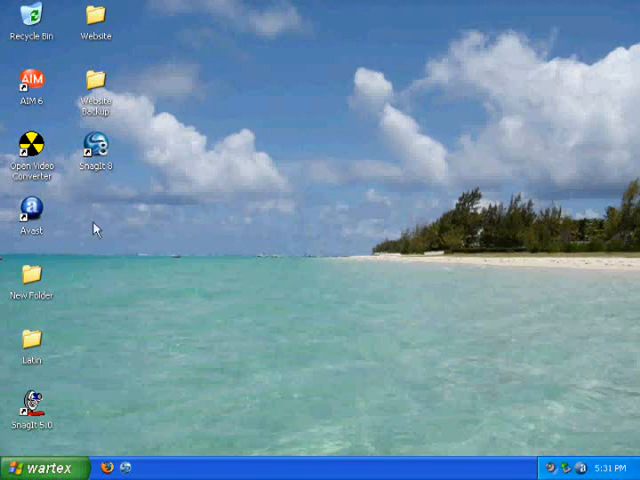
mouse_move(130, 238)
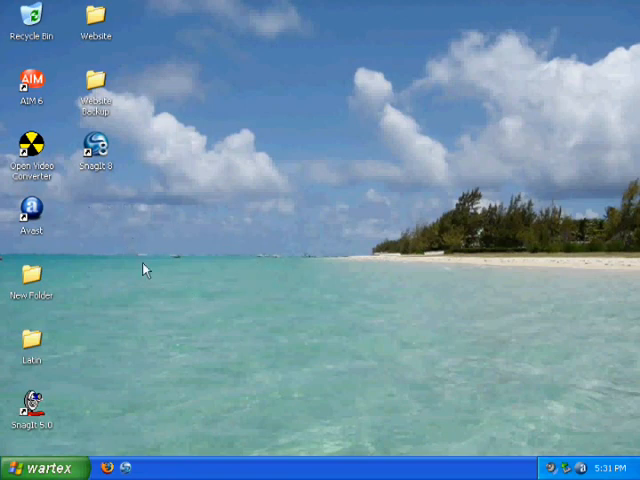
mouse_move(230, 256)
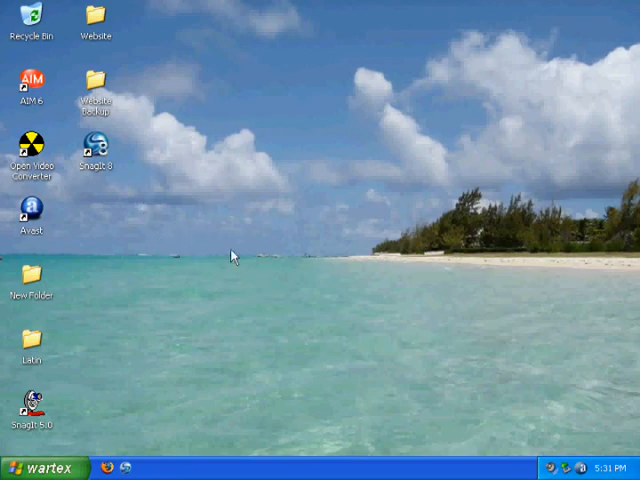
- Search Google for 'virtual pc' in Firefox and follow the Virtual PC 2007 download details result
click(30, 468)
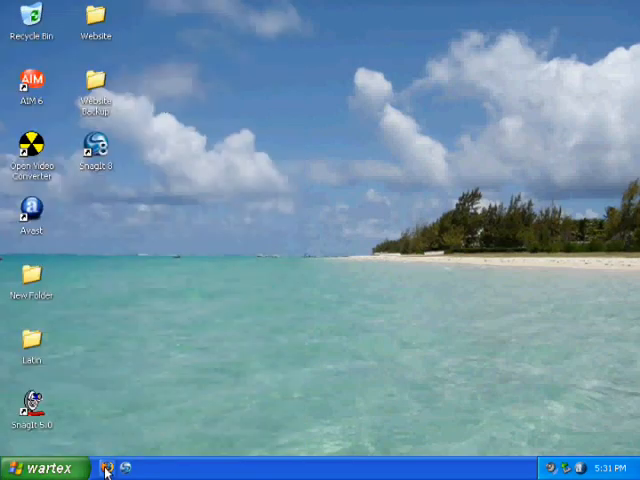
click(124, 468)
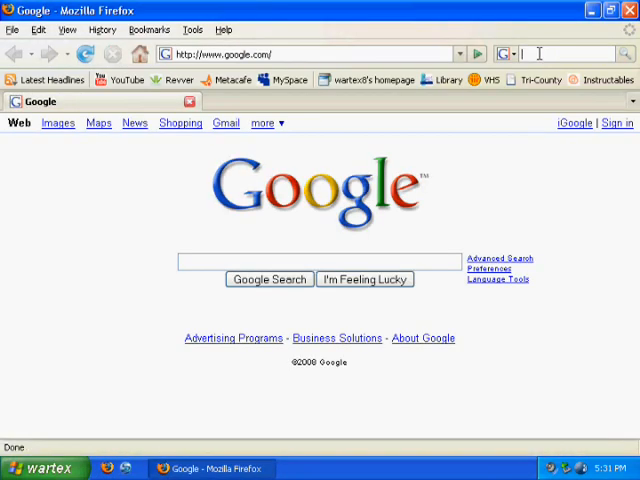
text(vt)
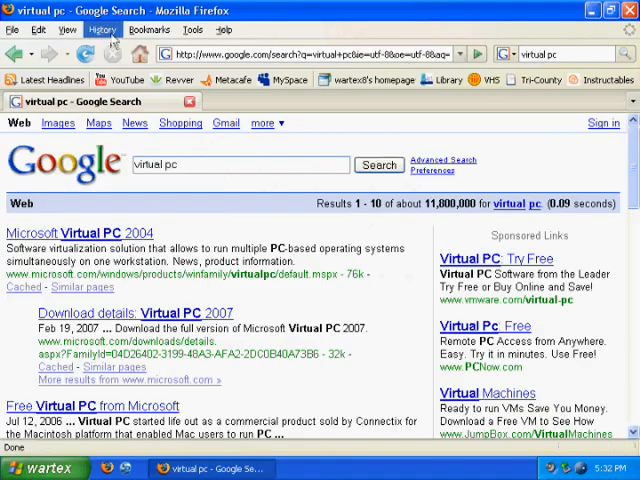
click(130, 222)
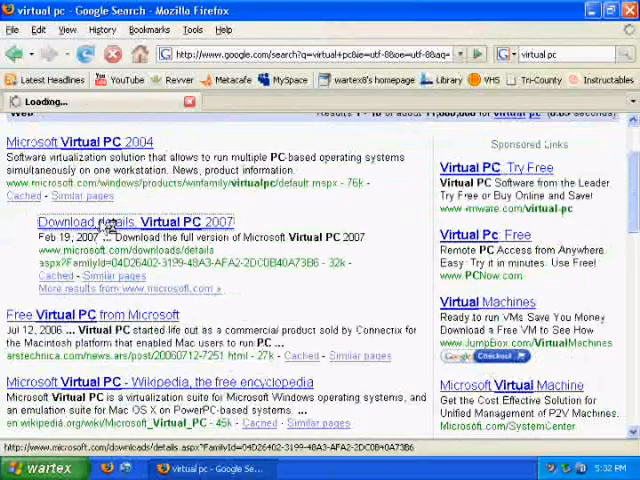
click(140, 222)
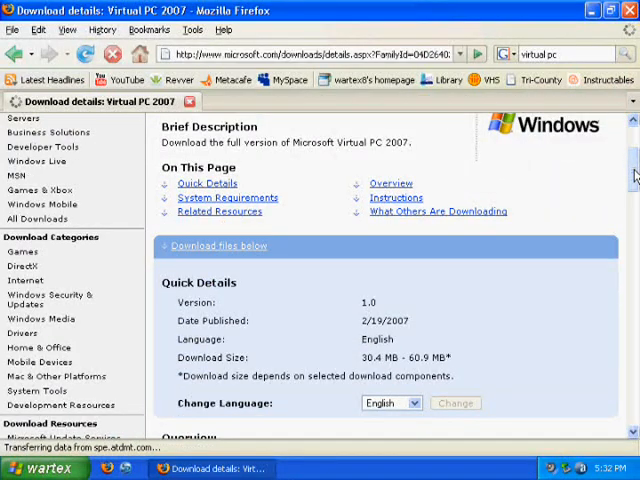
- Download the 32 Bit setup.exe from Files in This Download to the desktop
scroll(down, 3)
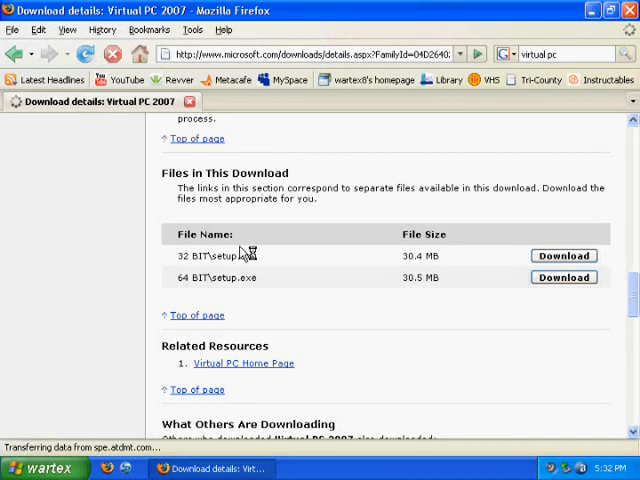
double_click(190, 256)
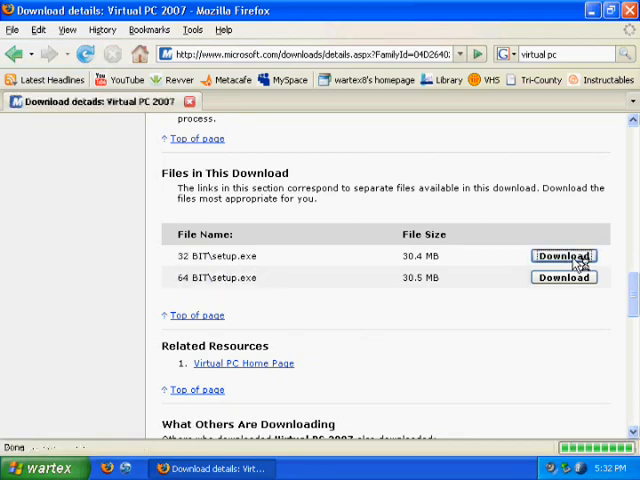
click(564, 256)
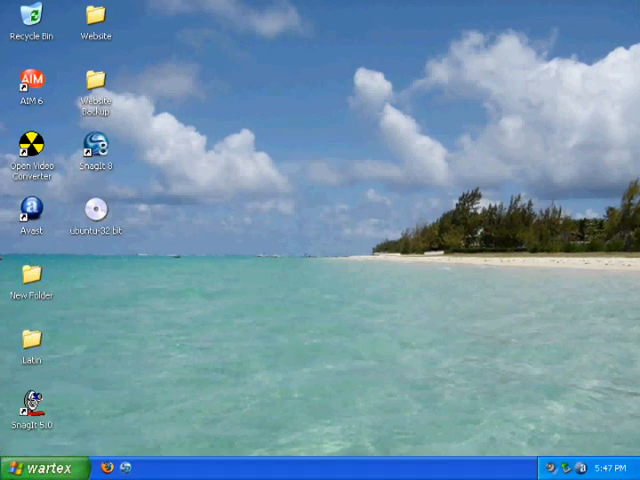
- Launch Microsoft Virtual PC via Start > All Programs
click(30, 468)
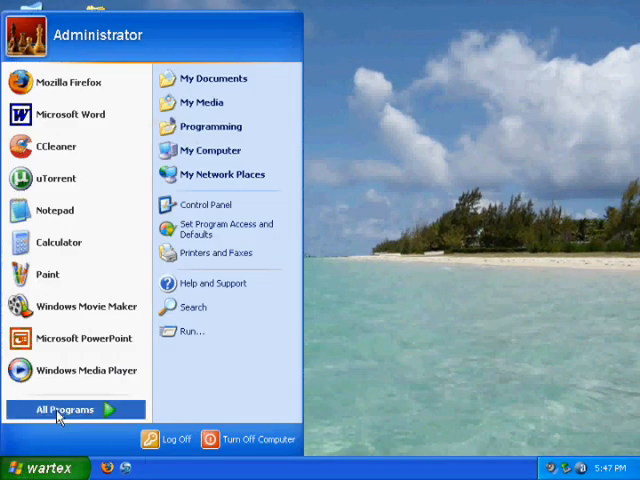
click(74, 408)
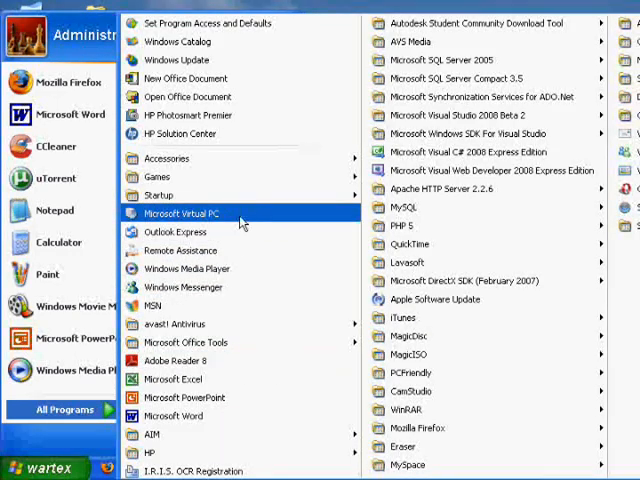
mouse_move(244, 222)
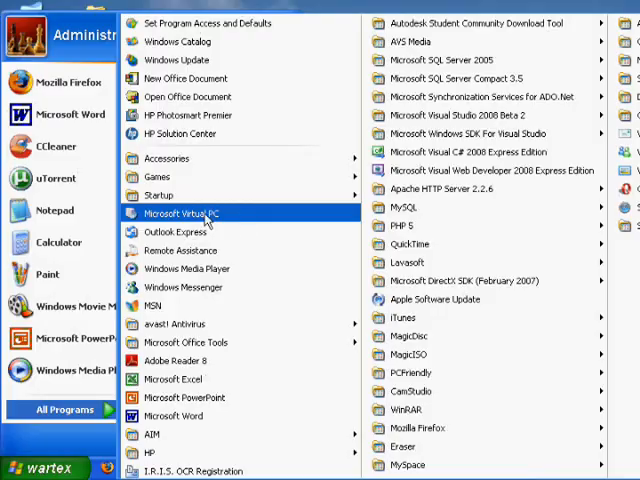
click(188, 212)
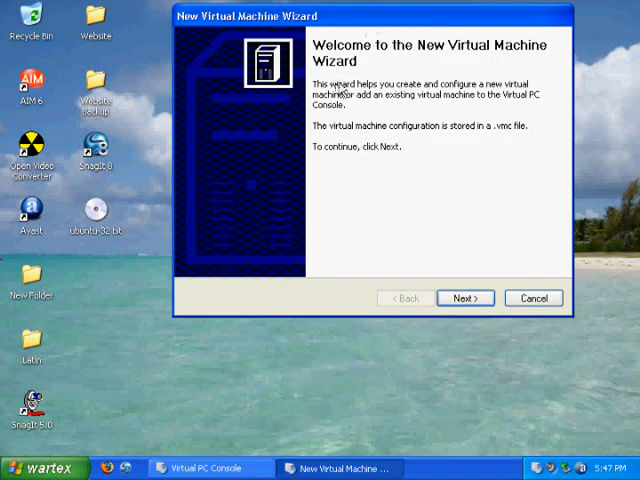
- Advance the wizard choosing 'Use default settings to create a virtual machine', reaching the name page
click(464, 298)
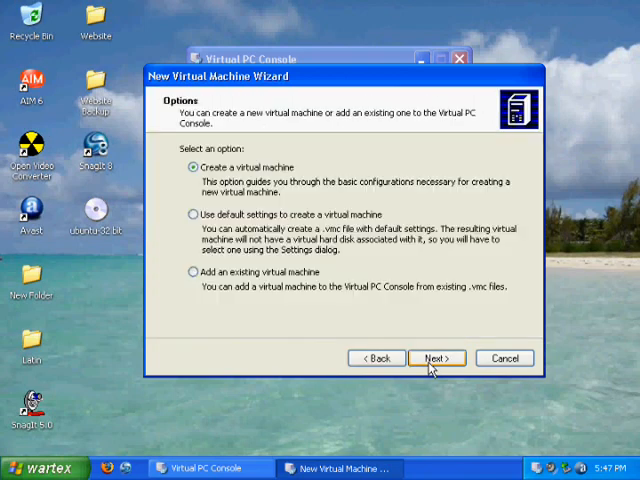
mouse_move(196, 190)
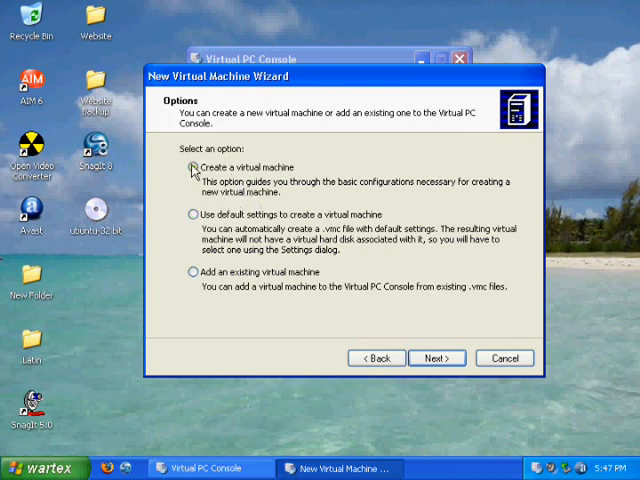
click(192, 168)
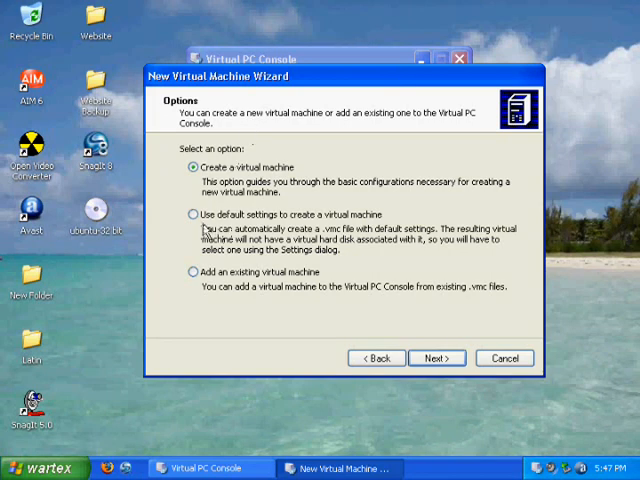
click(192, 214)
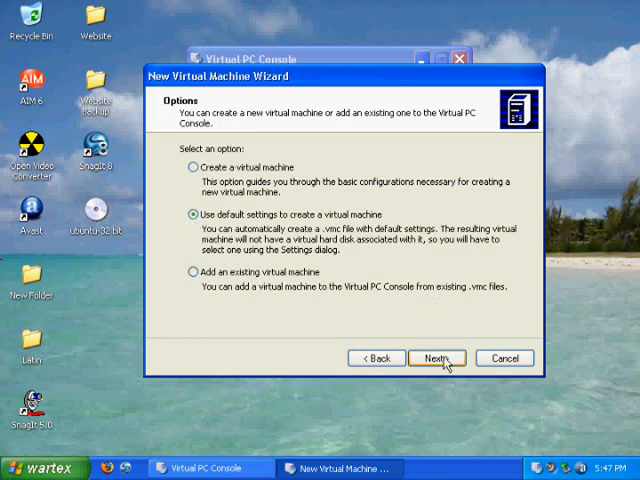
click(436, 358)
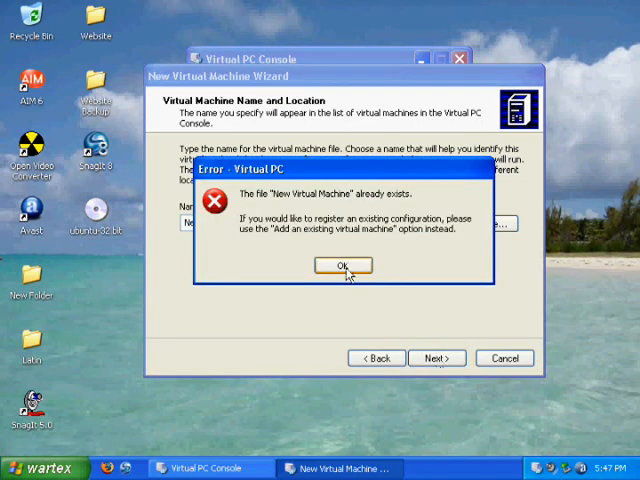
- Dismiss the name-exists error, rename the machine to 'Virtual', finish the wizard and select it in the console
click(344, 264)
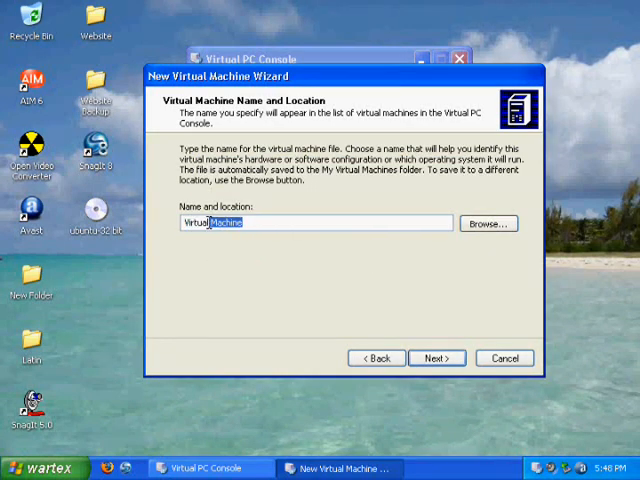
key(Delete)
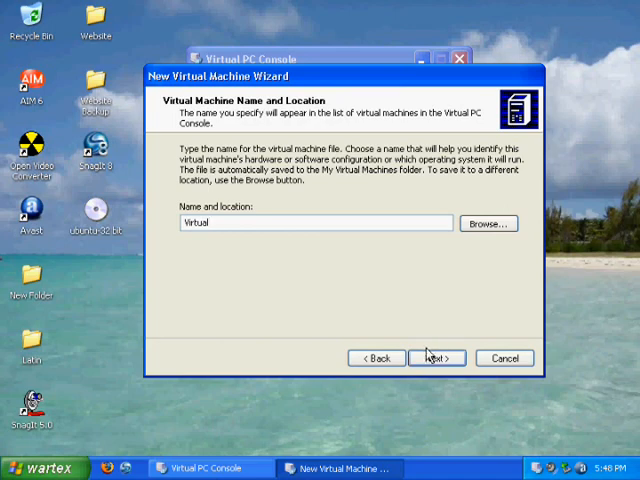
click(436, 358)
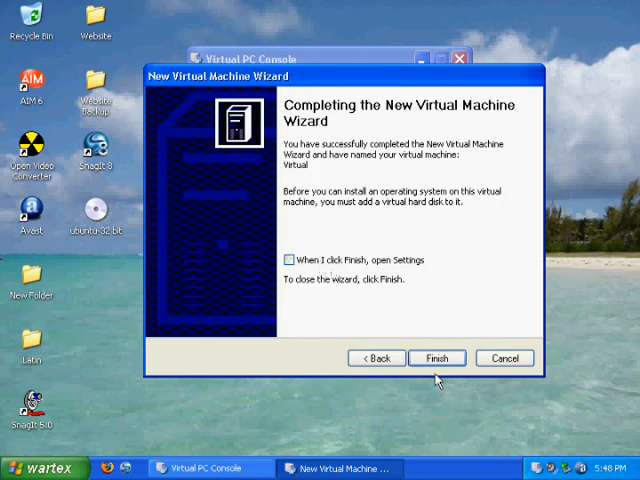
click(436, 358)
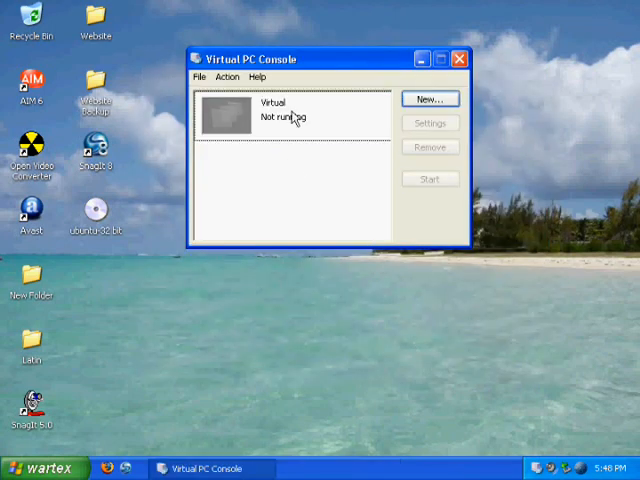
click(284, 110)
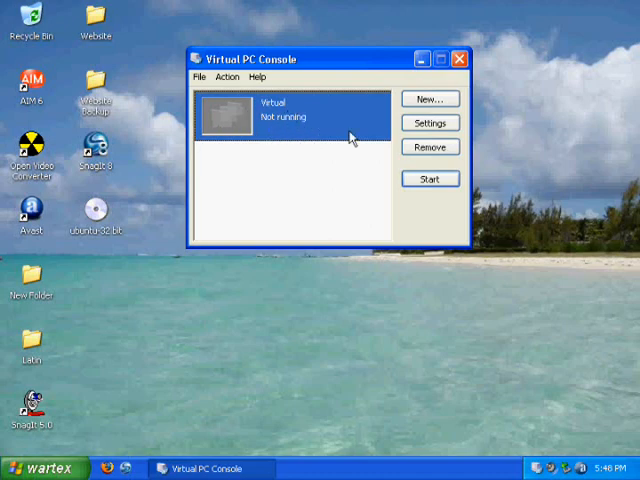
- Start the 'Virtual' machine so its window opens and begins booting
click(428, 180)
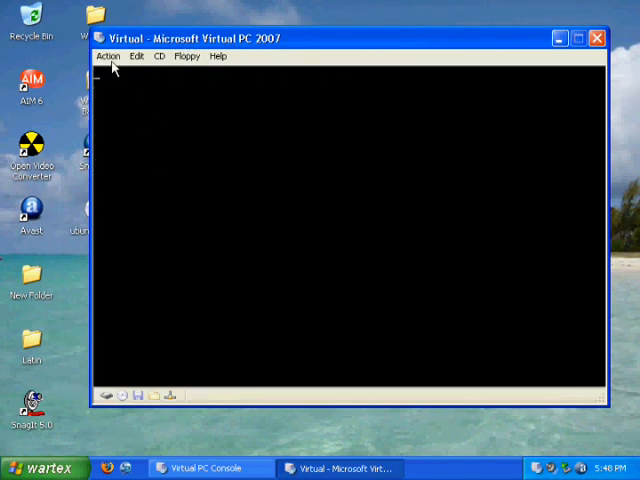
mouse_move(136, 62)
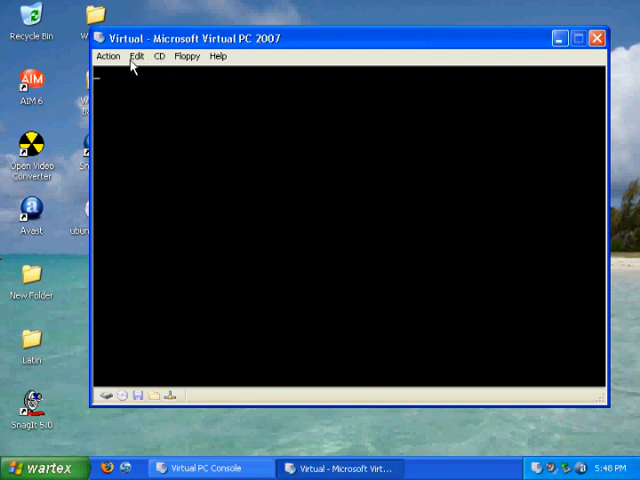
mouse_move(158, 62)
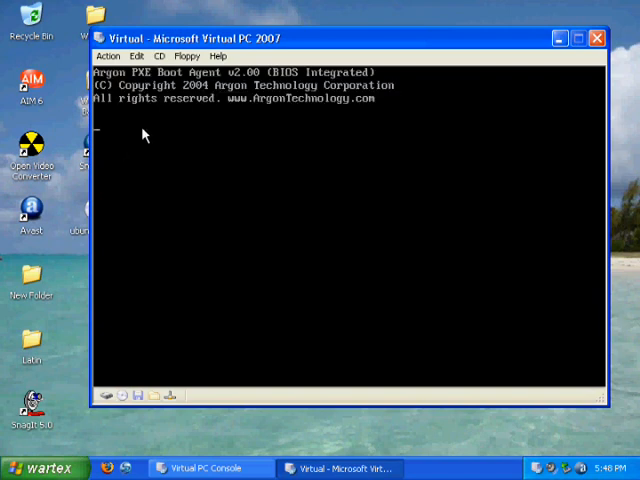
- Capture the ubuntu-32 bit ISO from the Desktop as the machine's virtual CD and confirm it is loaded
click(160, 56)
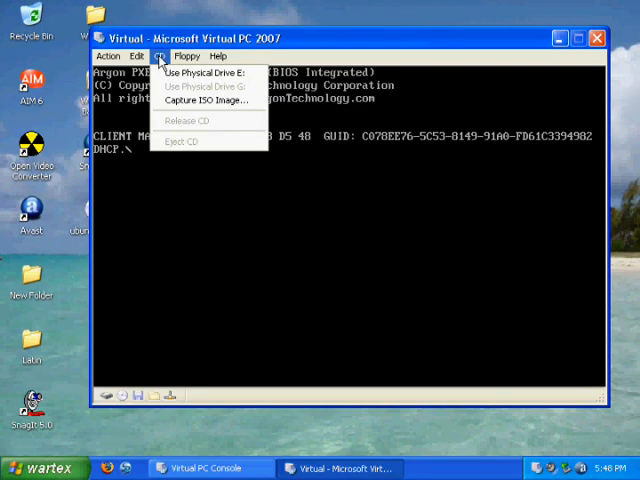
click(208, 100)
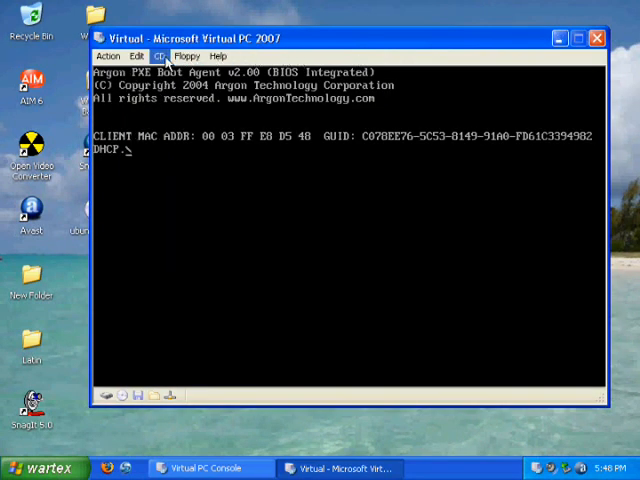
click(160, 56)
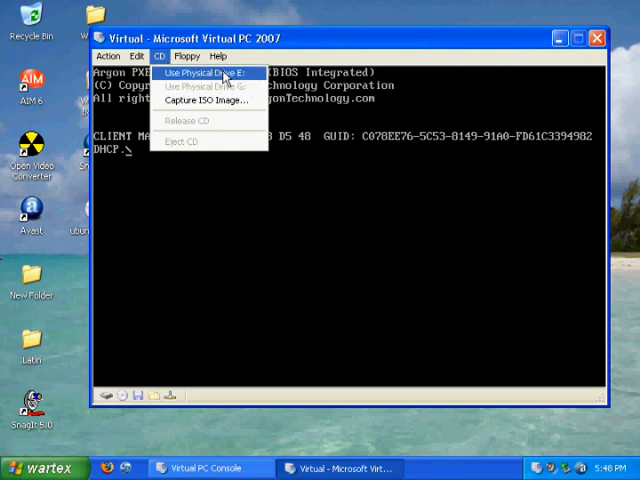
mouse_move(204, 100)
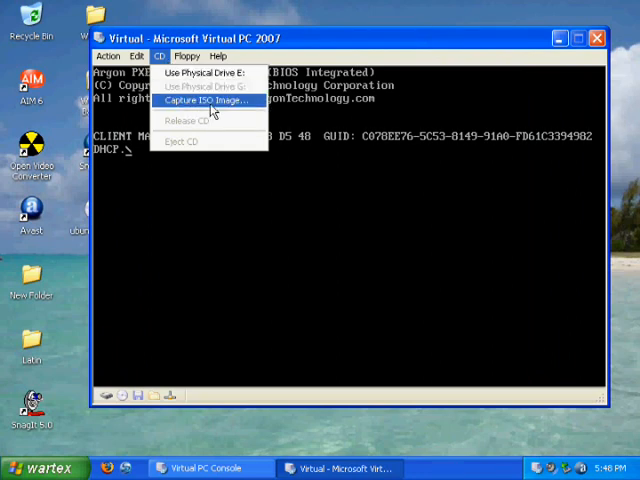
click(206, 100)
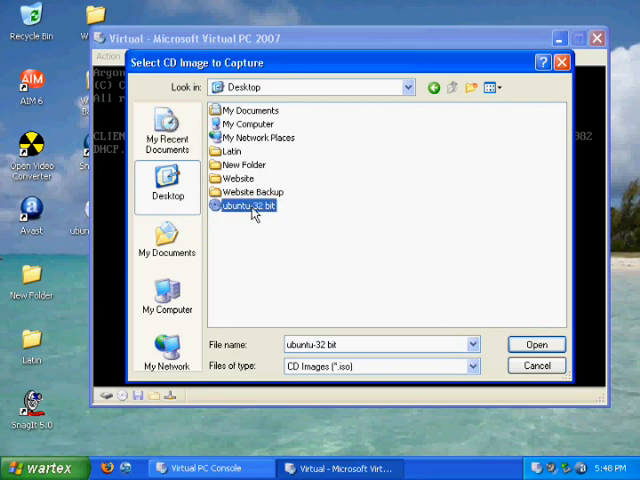
click(536, 344)
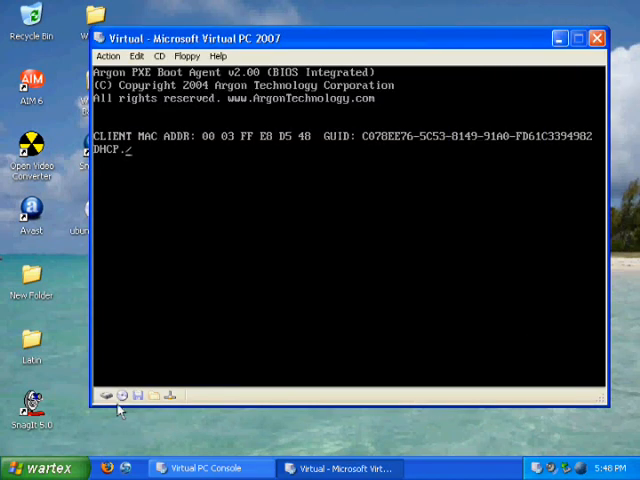
click(158, 56)
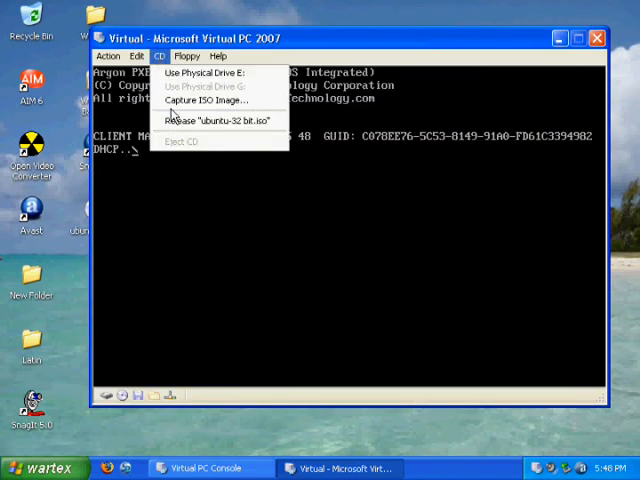
click(216, 56)
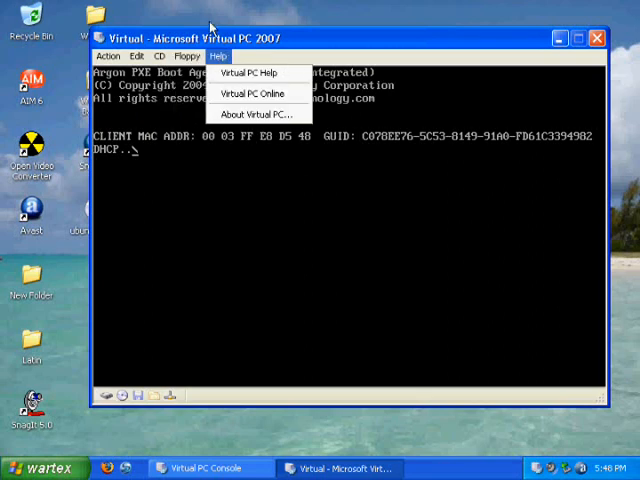
- Reset the 'Virtual' machine from the Action menu so it reboots with the Ubuntu image
click(108, 56)
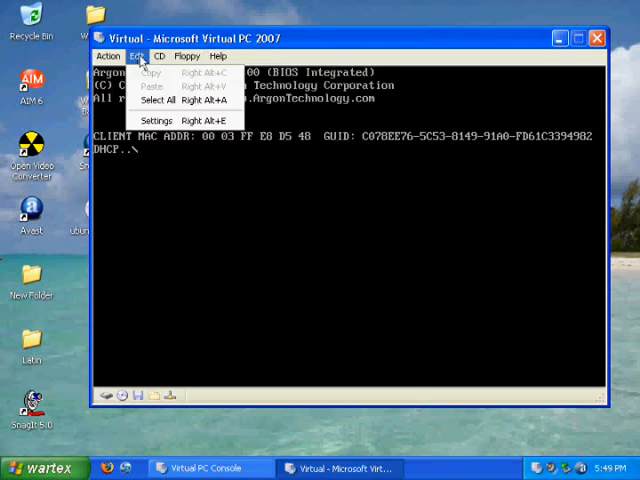
click(216, 56)
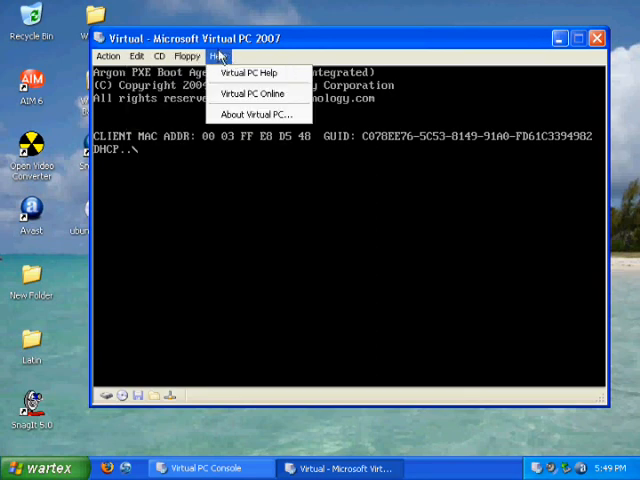
click(108, 56)
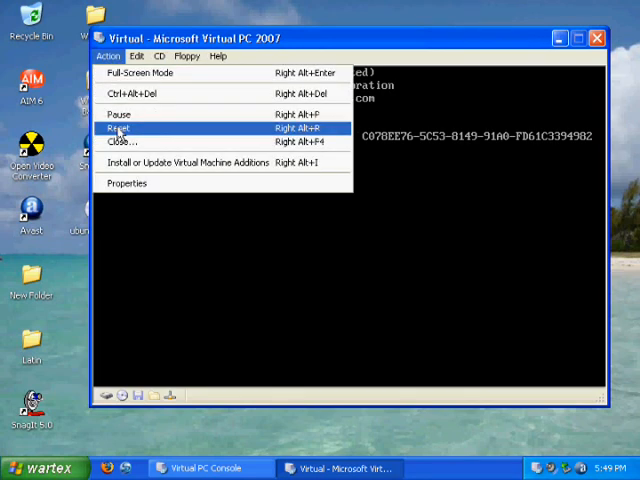
click(116, 128)
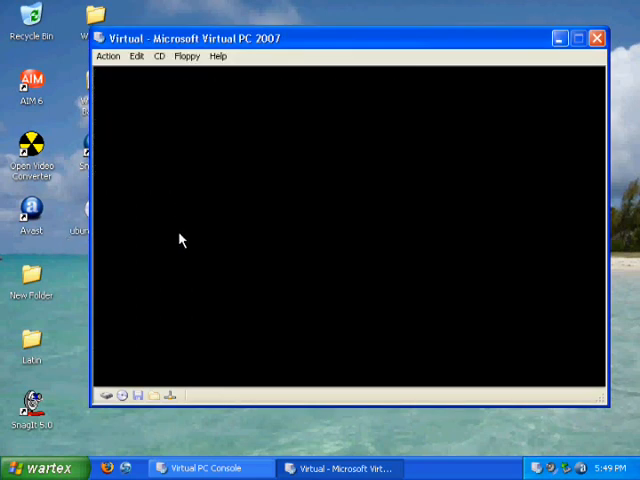
mouse_move(172, 196)
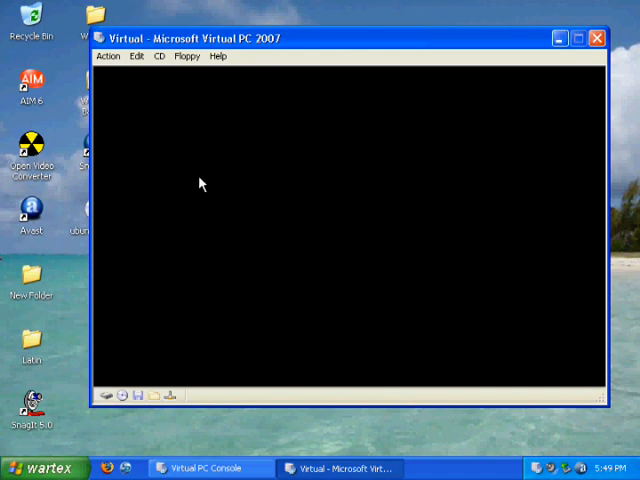
mouse_move(178, 302)
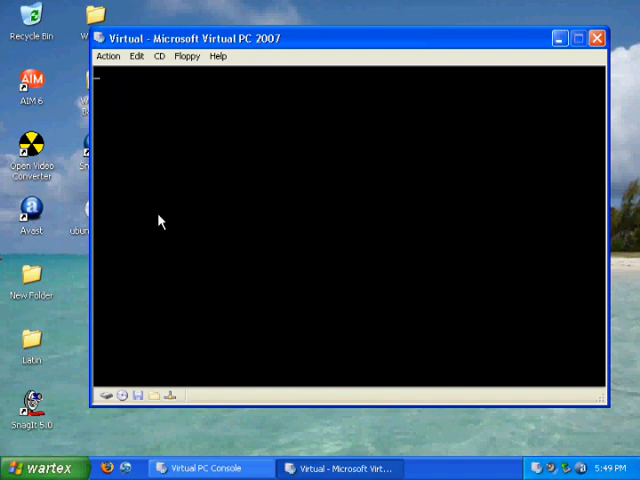
mouse_move(108, 78)
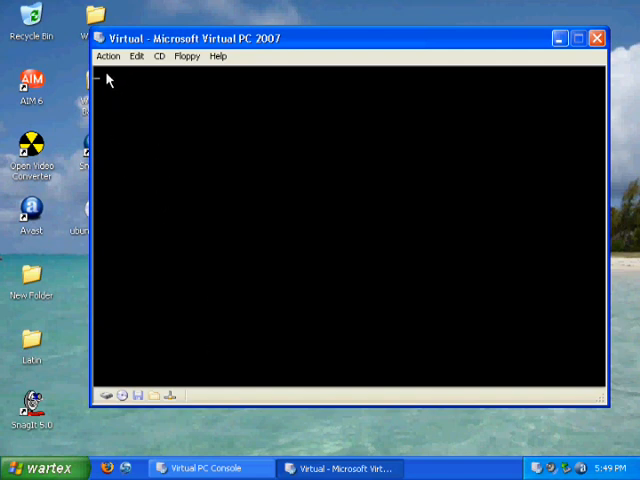
mouse_move(178, 138)
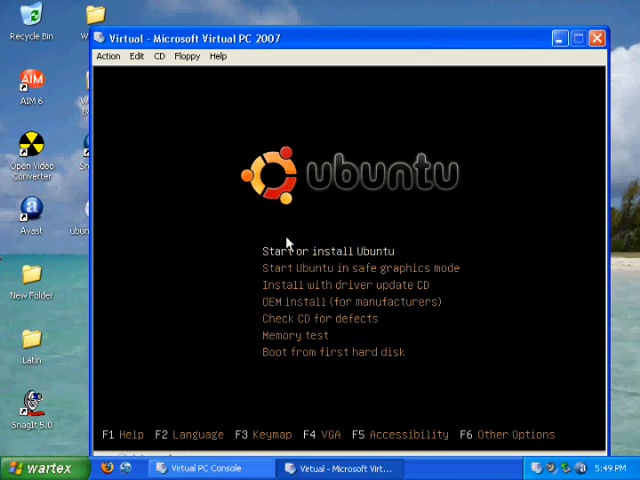
mouse_move(320, 258)
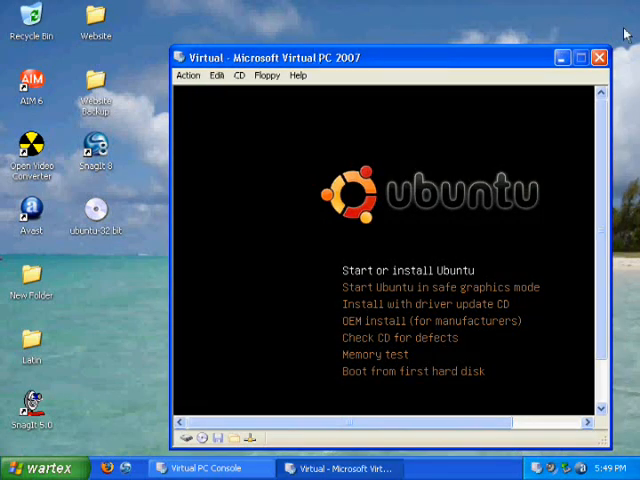
- Once the Ubuntu install menu shows, request closing the machine window
click(600, 56)
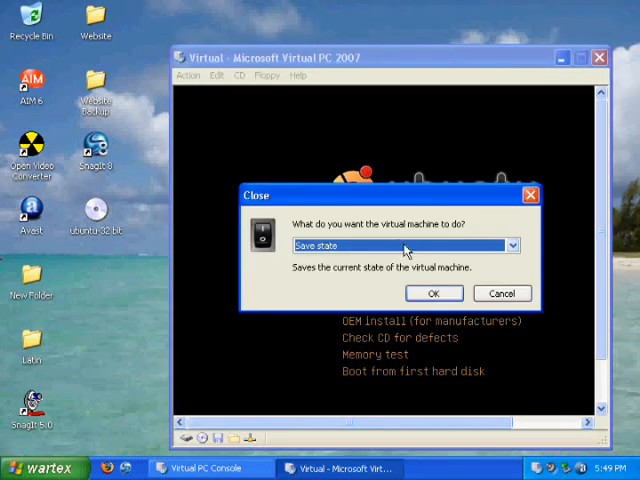
- Close the machine with 'Save state' kept, so the console lists 'Virtual' as Saved
click(512, 244)
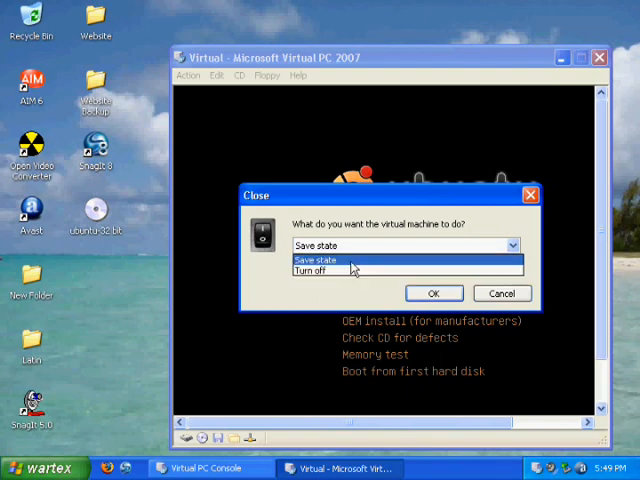
click(432, 292)
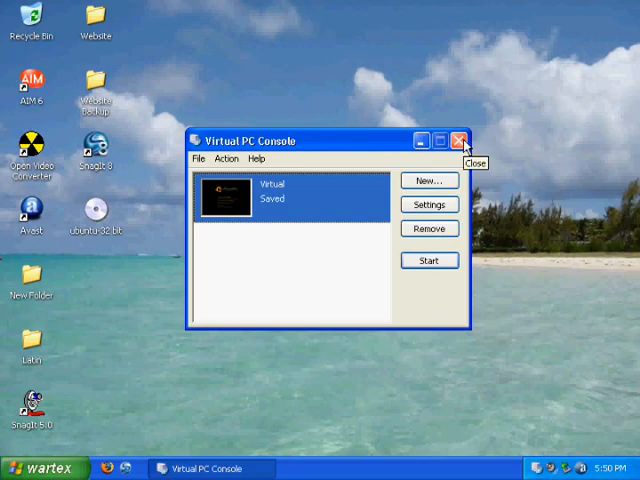
- Close the Virtual PC Console and expand the full description of the 'How to be a Nerd' video
click(460, 140)
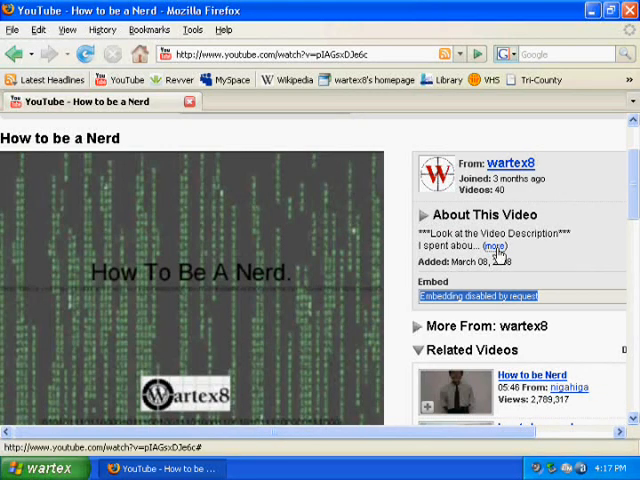
click(494, 246)
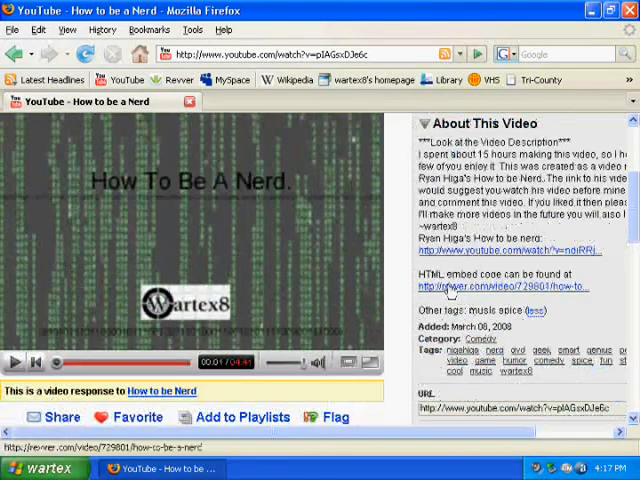